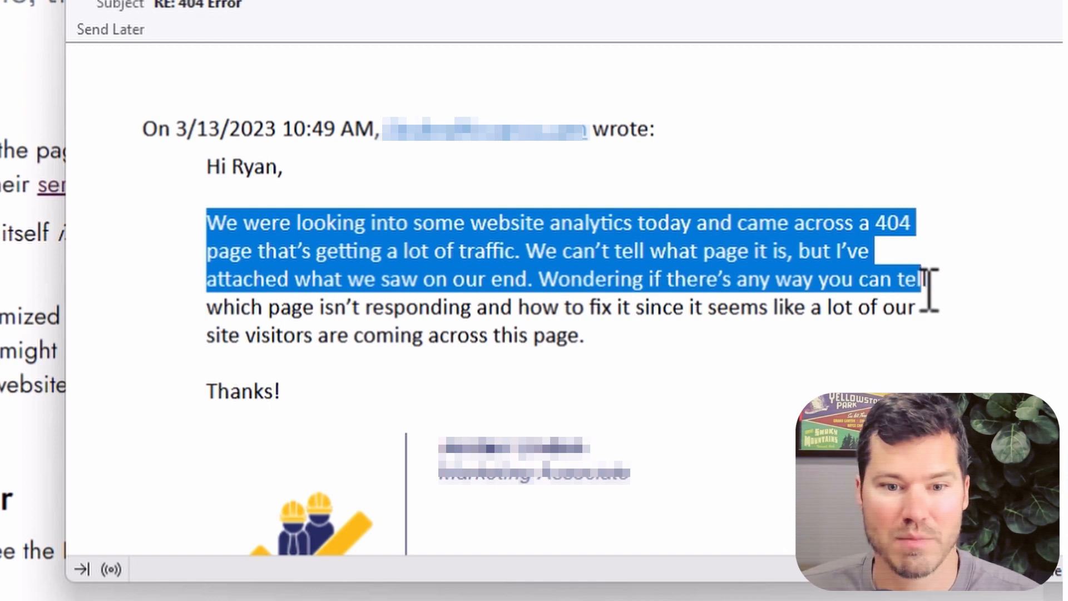
Step: Highlight the client's request about the high-traffic 404 page in the Outlook reply
{"action": "left_click_drag", "start_coordinate": [920, 278], "coordinate": [940, 307]}
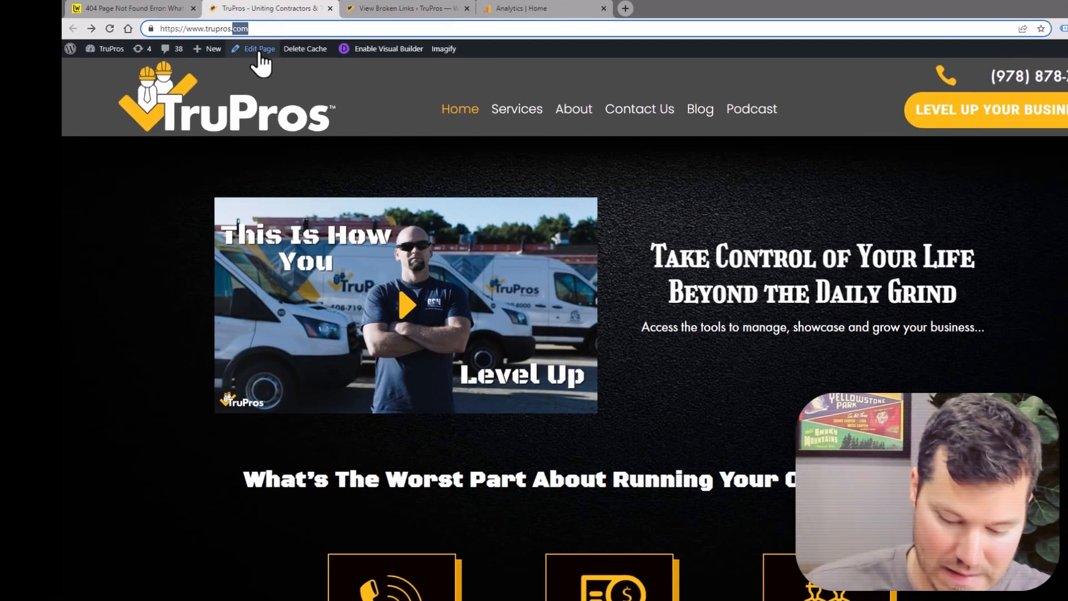
Step: Load a nonsense path '/asdfdfad' on truppros.com to bring up the site's 404 Not Found page
{"action": "type", "text": "/asdfdfad"}
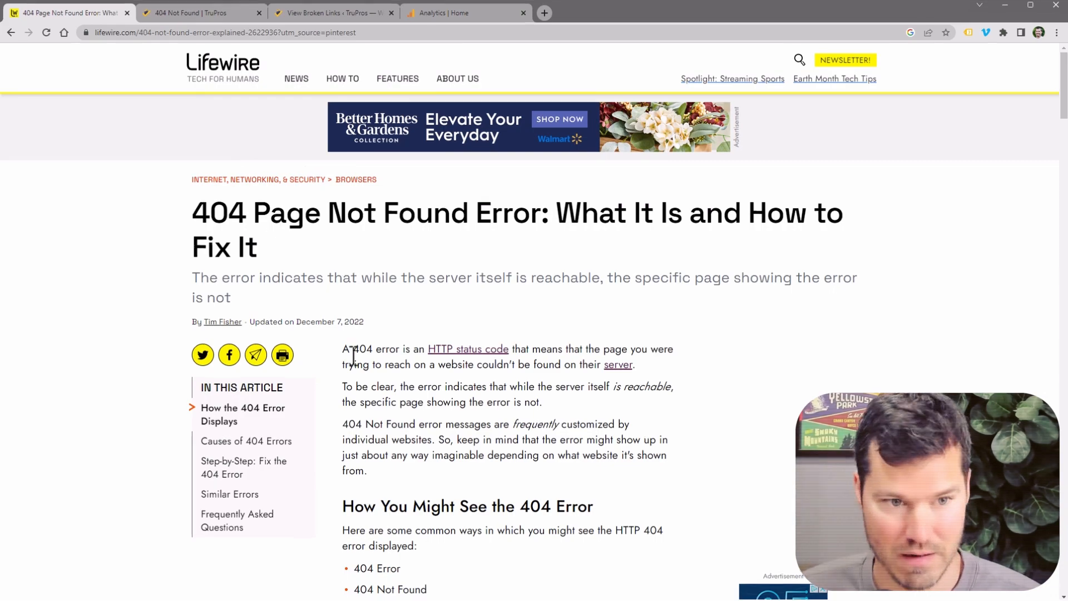
Step: Highlight the Lifewire definition: the page can't be found though the server stays reachable
{"action": "scroll", "scroll_direction": "down", "scroll_amount": 3}
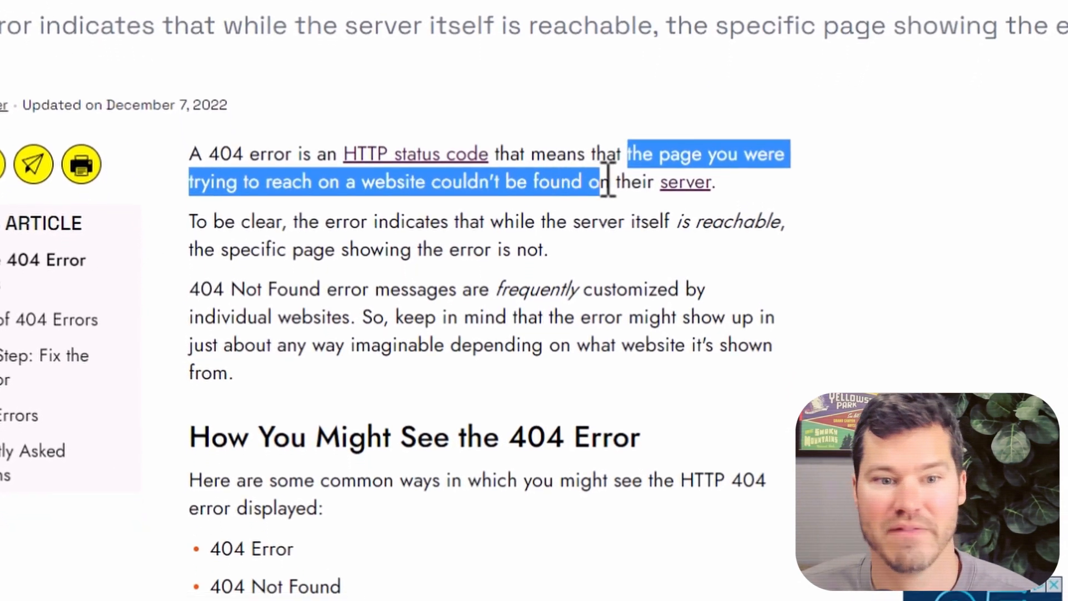
{"action": "left_click_drag", "start_coordinate": [293, 219], "coordinate": [443, 219]}
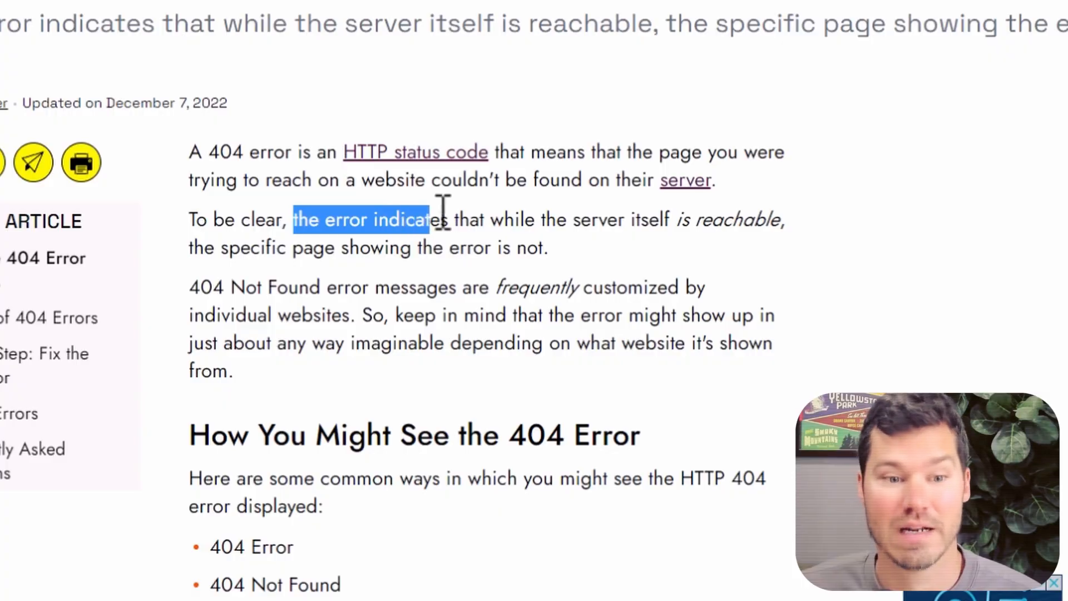
{"action": "left_click_drag", "start_coordinate": [443, 220], "coordinate": [754, 219]}
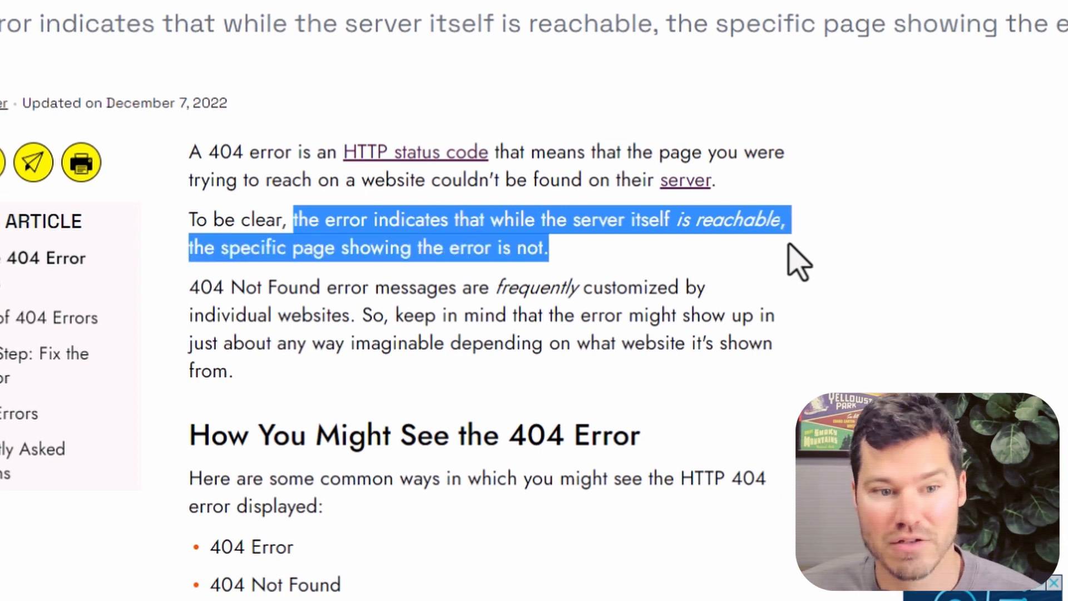
{"action": "mouse_move", "coordinate": [726, 276]}
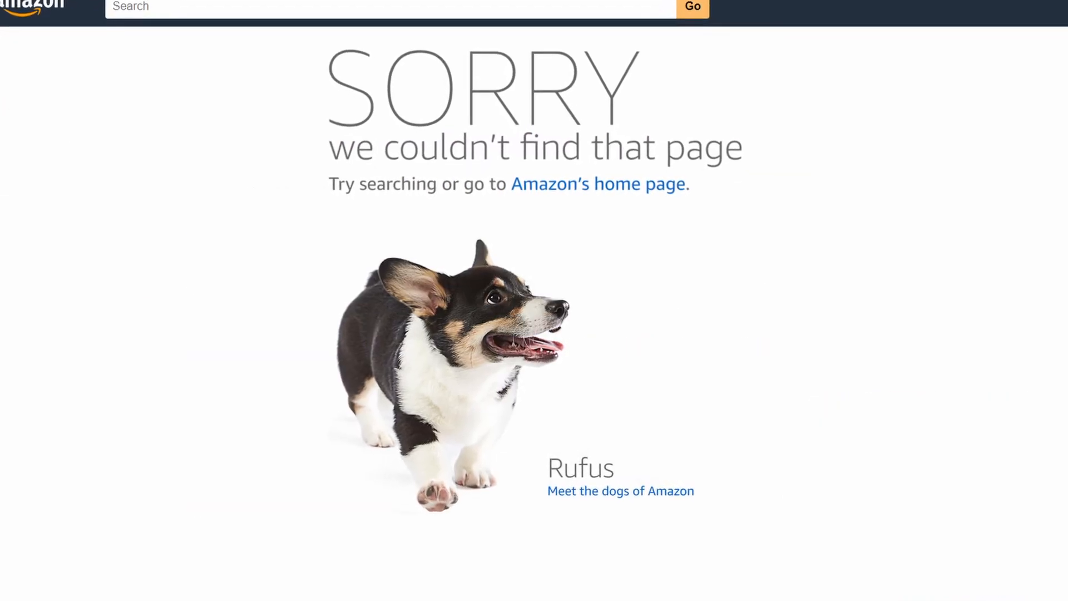
{"action": "scroll", "scroll_direction": "down", "scroll_amount": 3}
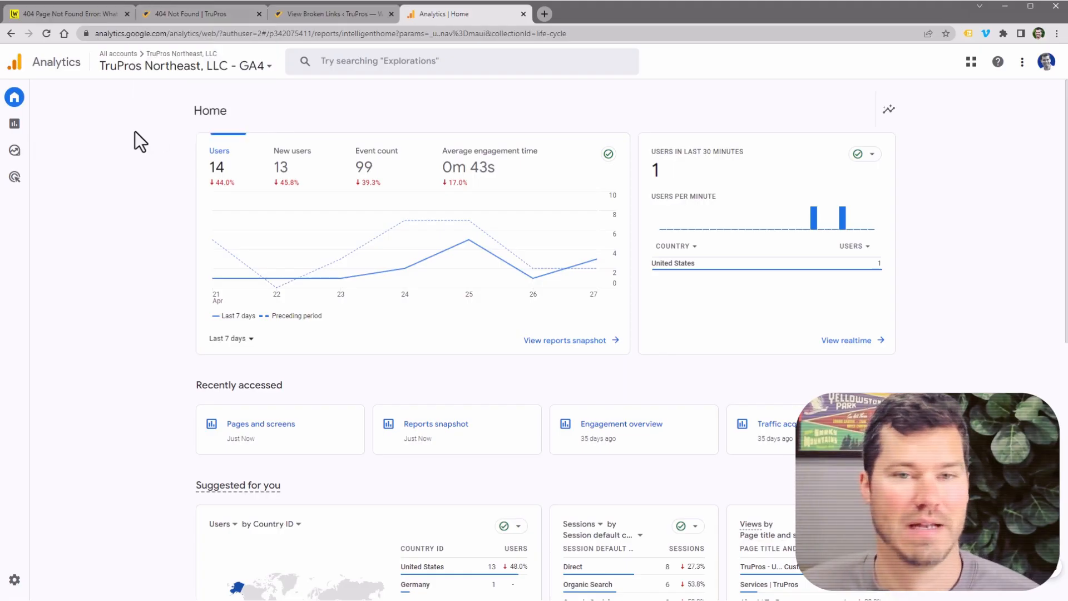
{"action": "mouse_move", "coordinate": [158, 132]}
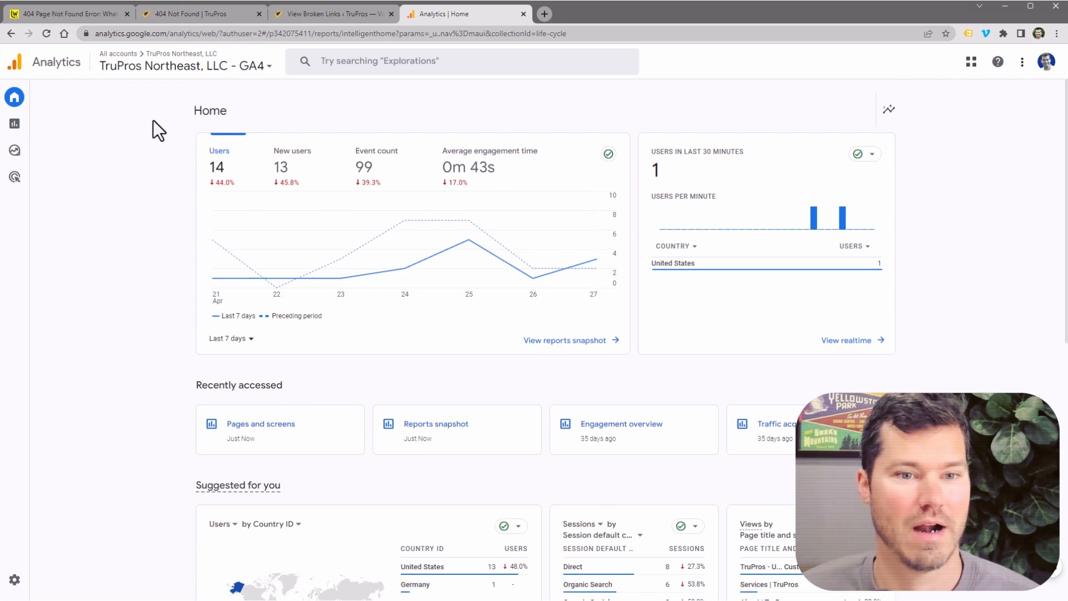
{"action": "mouse_move", "coordinate": [127, 210]}
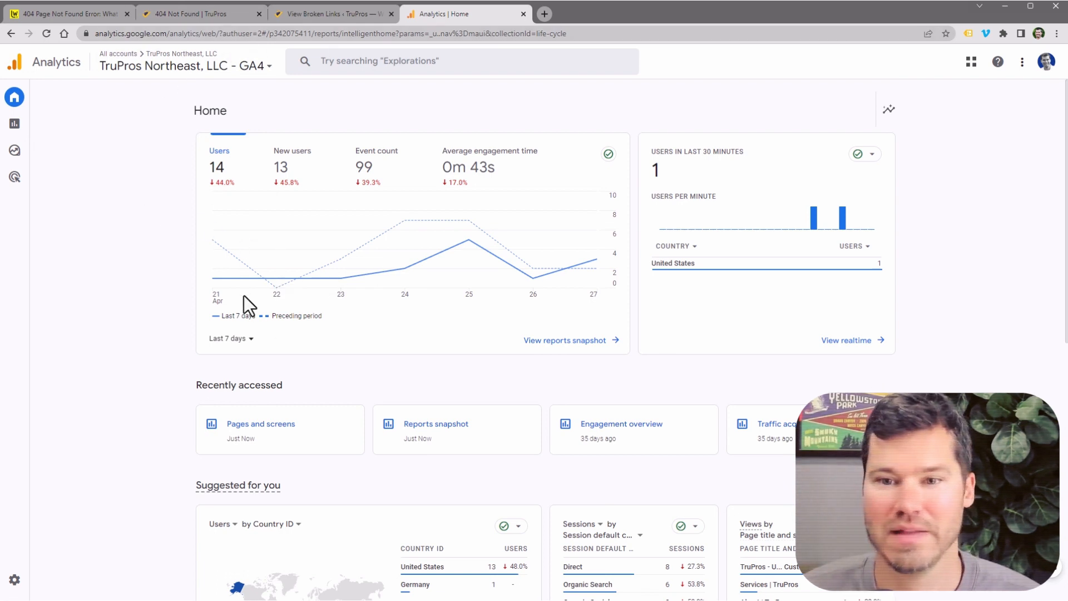
{"action": "mouse_move", "coordinate": [121, 73]}
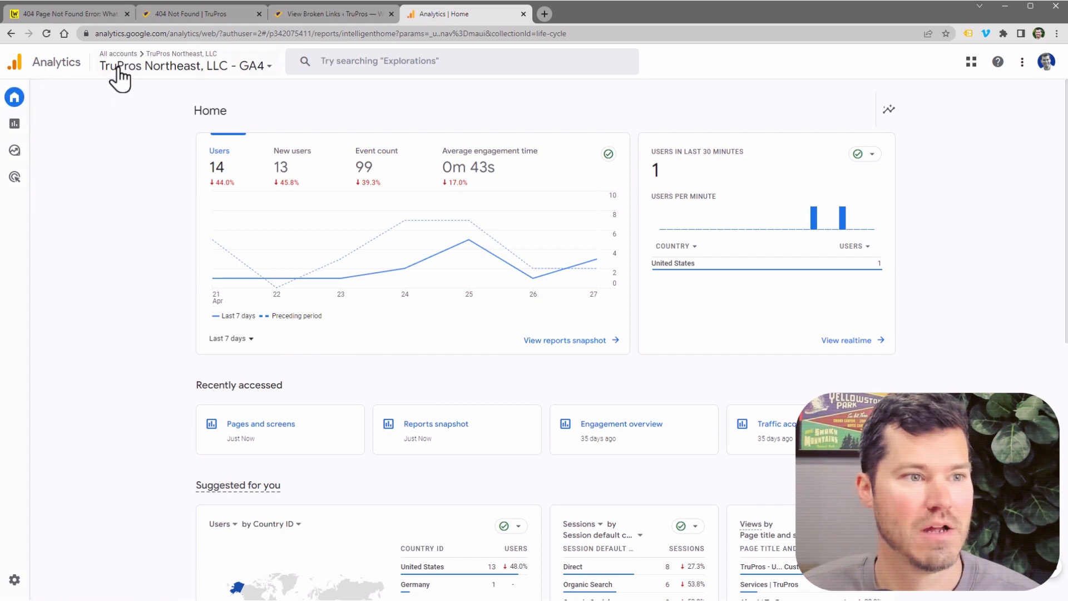
{"action": "scroll", "scroll_direction": "down", "scroll_amount": 3}
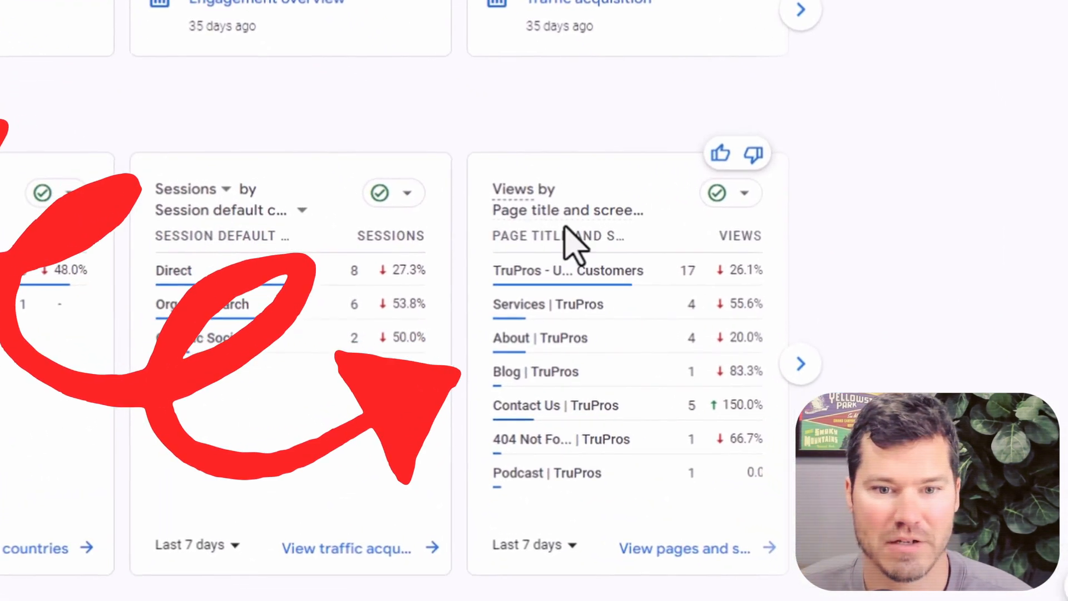
{"action": "mouse_move", "coordinate": [658, 504]}
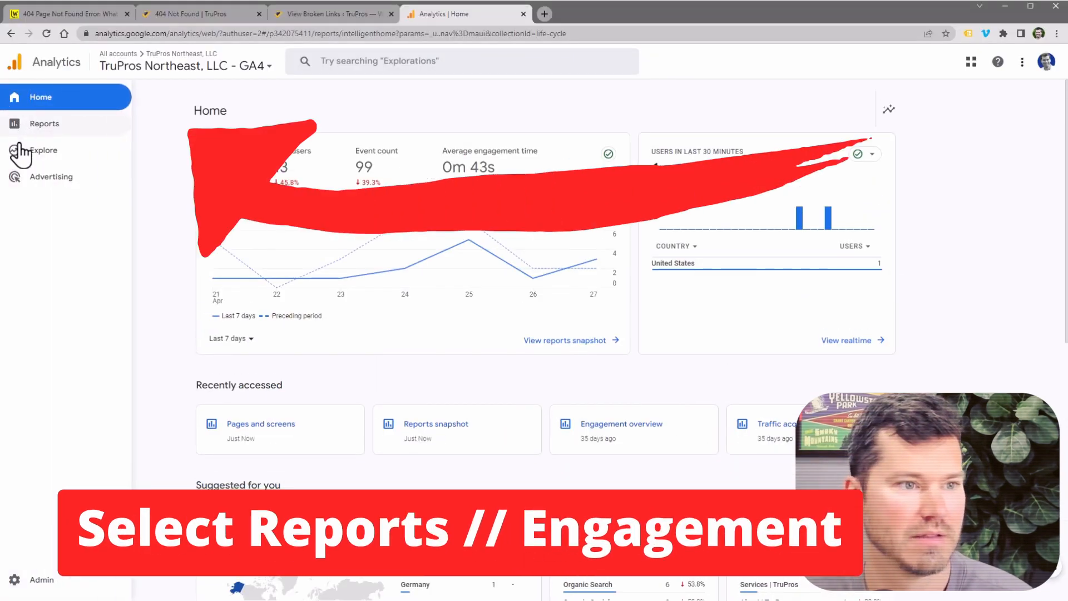
Step: Show the Engagement Pages and screens report, where 404 Not Found | TruPros ranks second with 62 views
{"action": "left_click", "coordinate": [45, 123]}
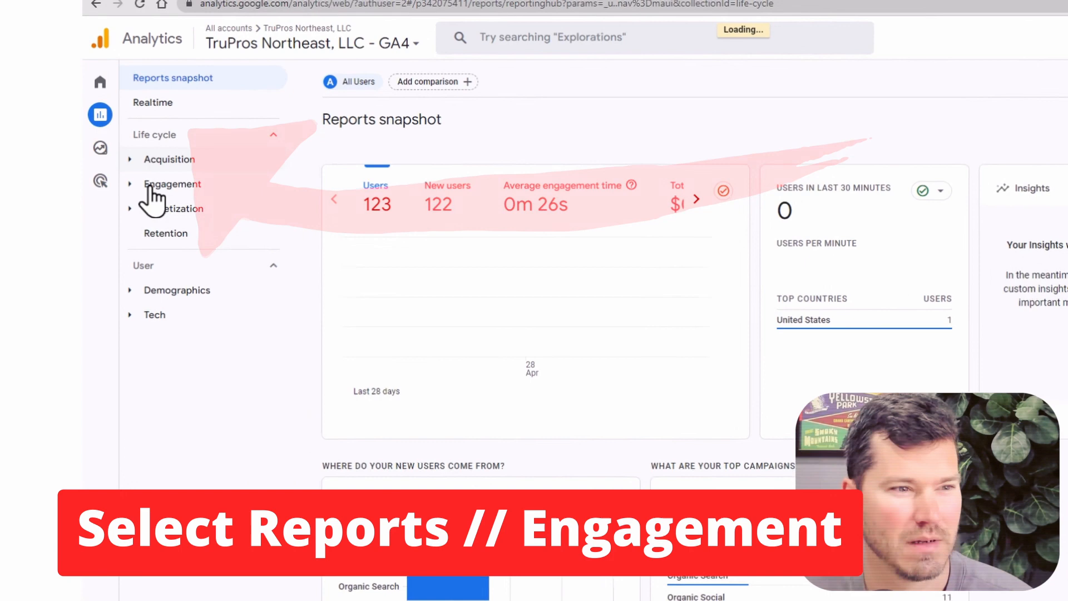
{"action": "left_click", "coordinate": [173, 184]}
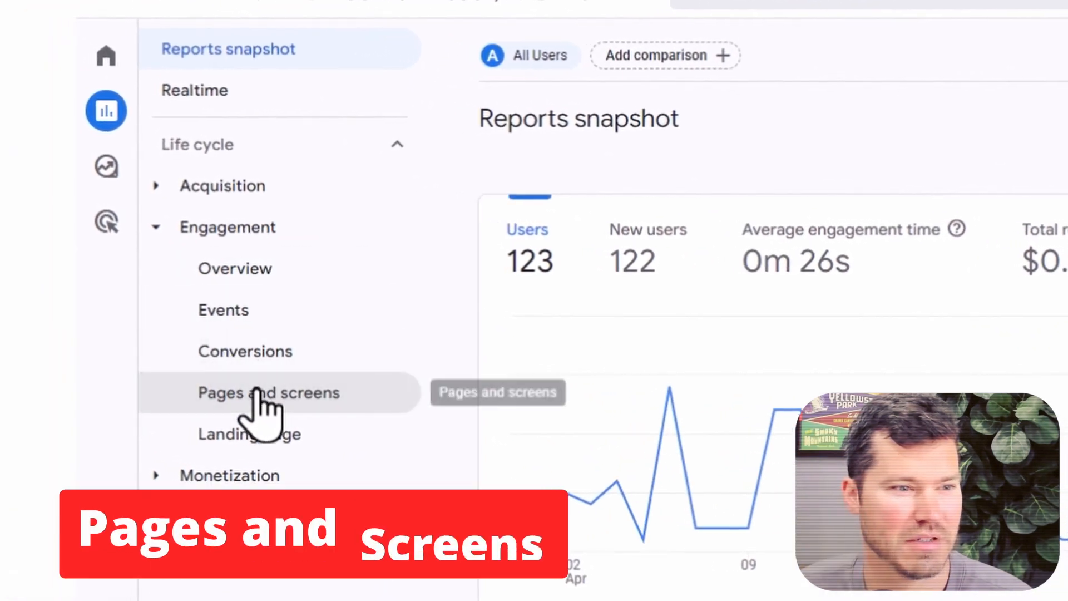
{"action": "left_click", "coordinate": [269, 392]}
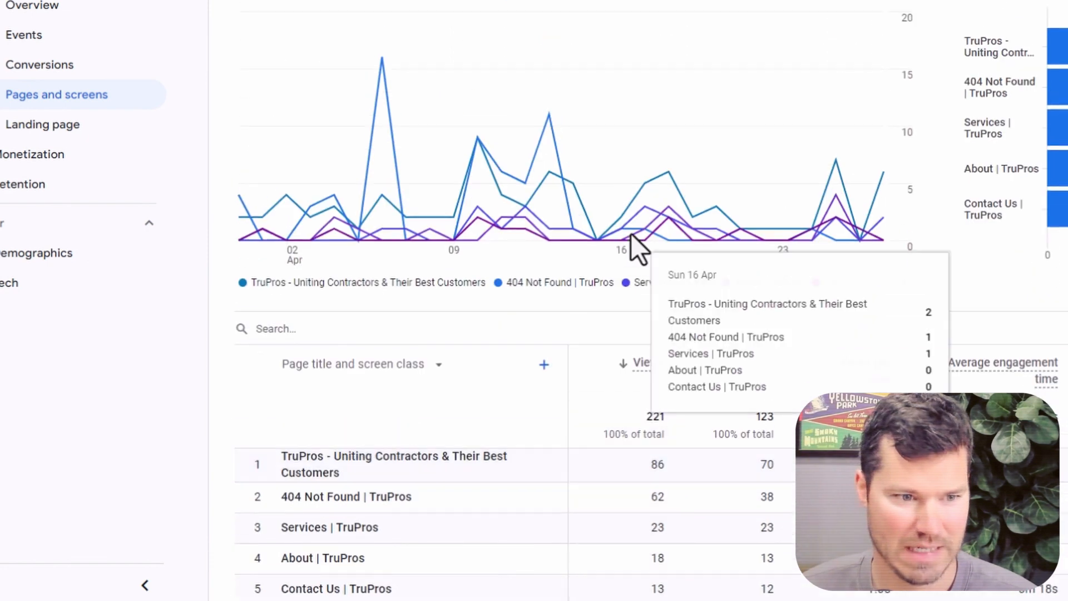
{"action": "scroll", "scroll_direction": "down", "scroll_amount": 3}
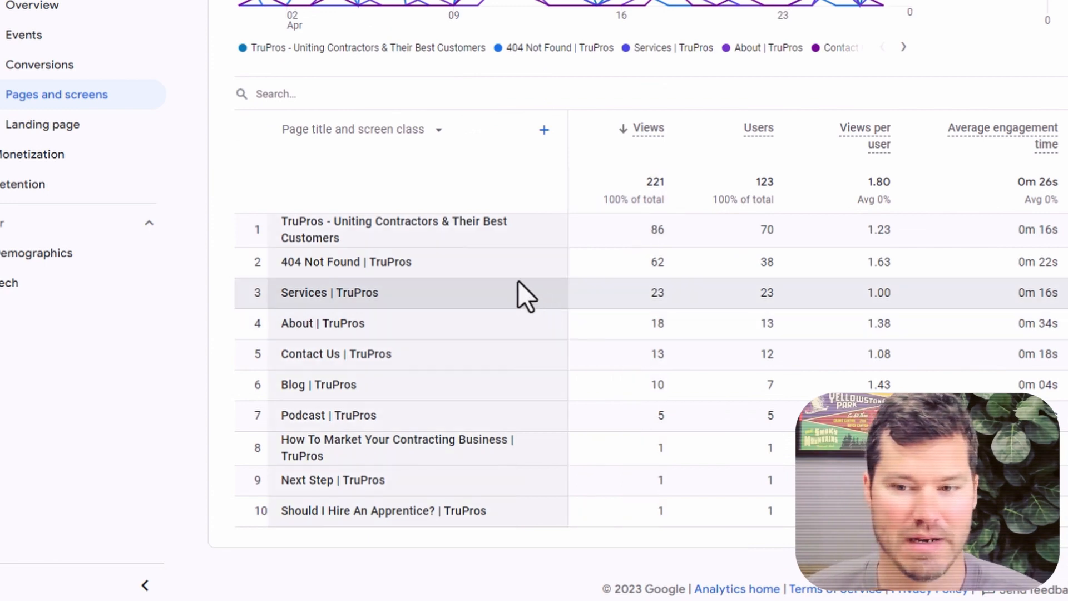
{"action": "mouse_move", "coordinate": [491, 298]}
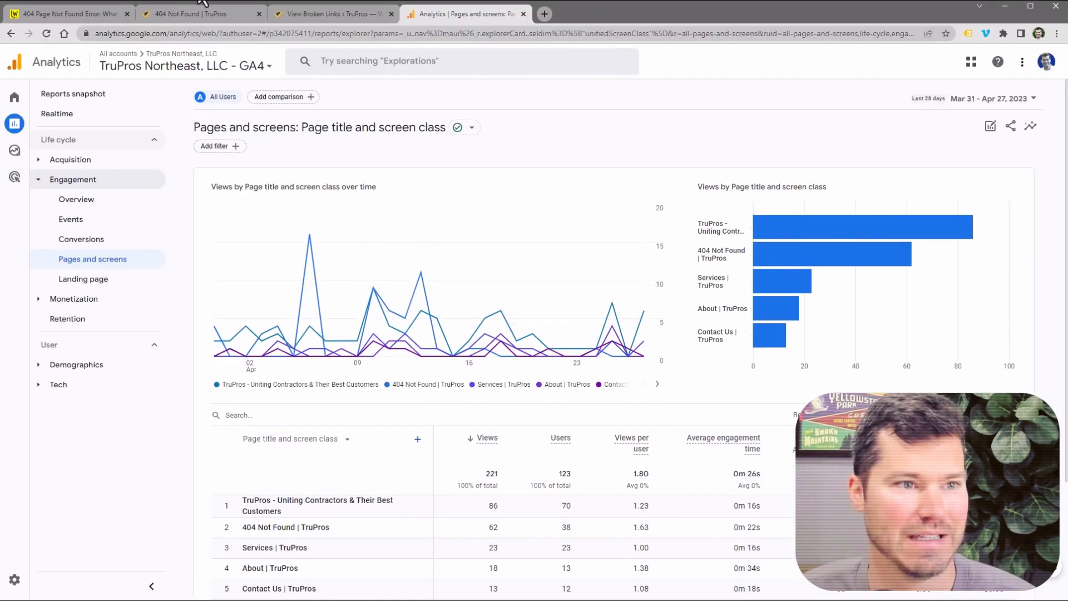
Step: Look over the TruPros homepage, then bring forward the WordPress View Broken Links page
{"action": "left_click", "coordinate": [194, 14]}
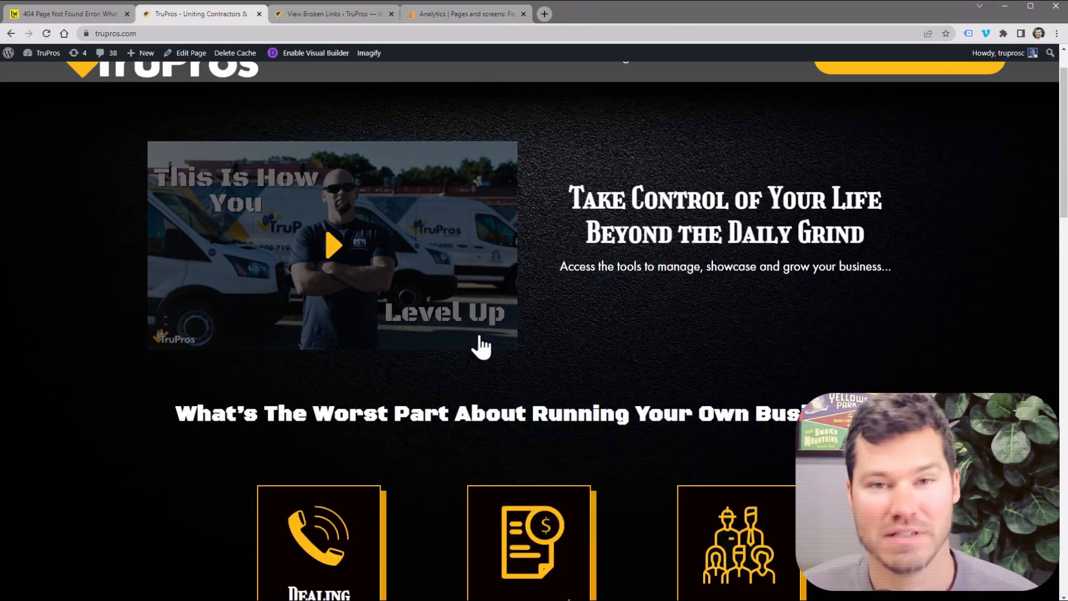
{"action": "scroll", "scroll_direction": "down", "scroll_amount": 3}
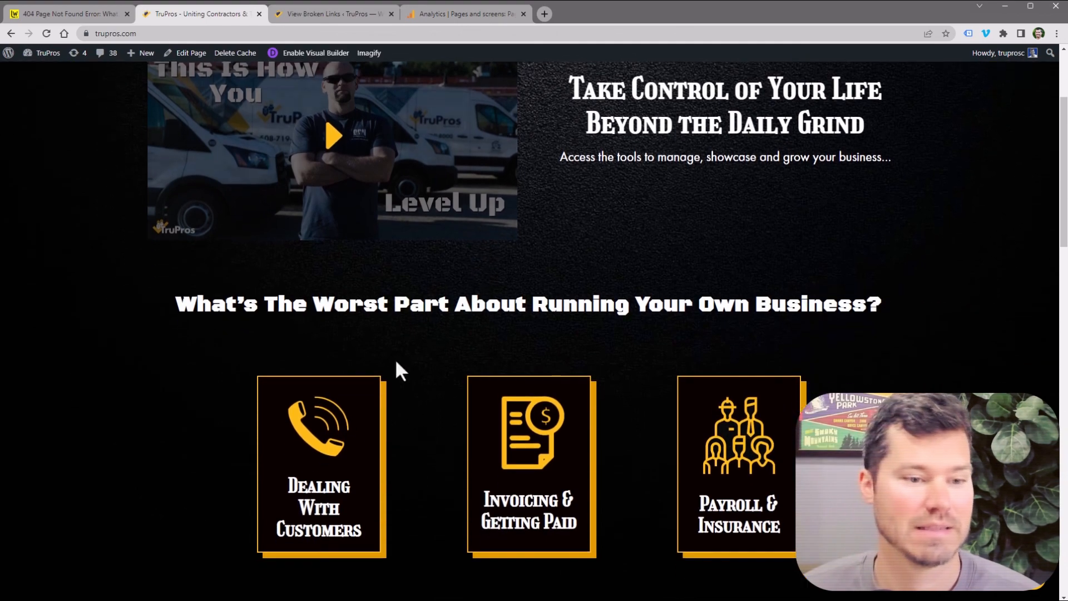
{"action": "scroll", "scroll_direction": "down", "scroll_amount": 3}
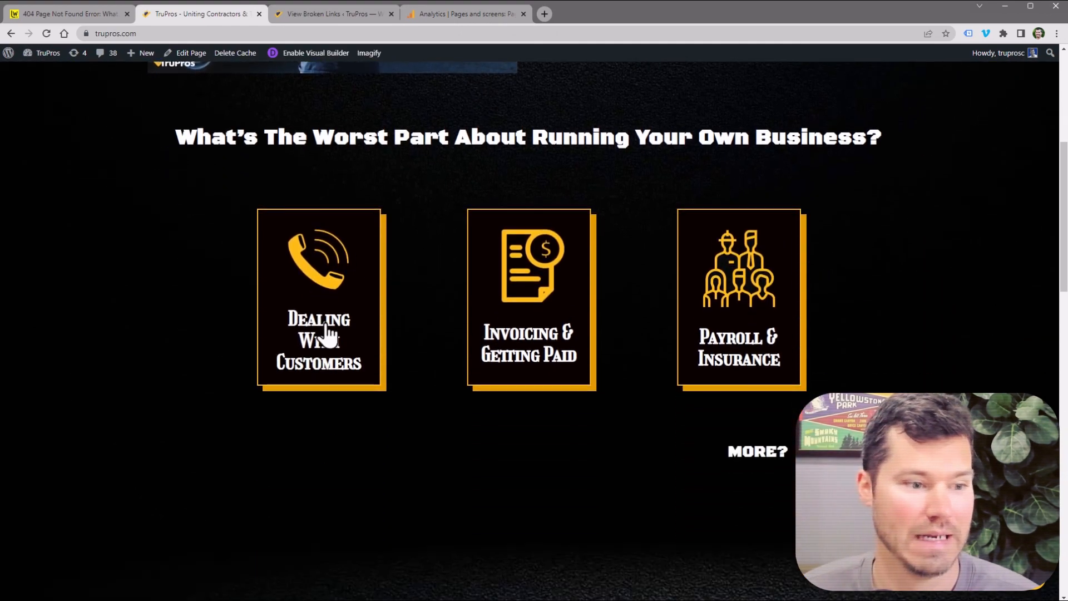
{"action": "scroll", "scroll_direction": "up", "scroll_amount": 3}
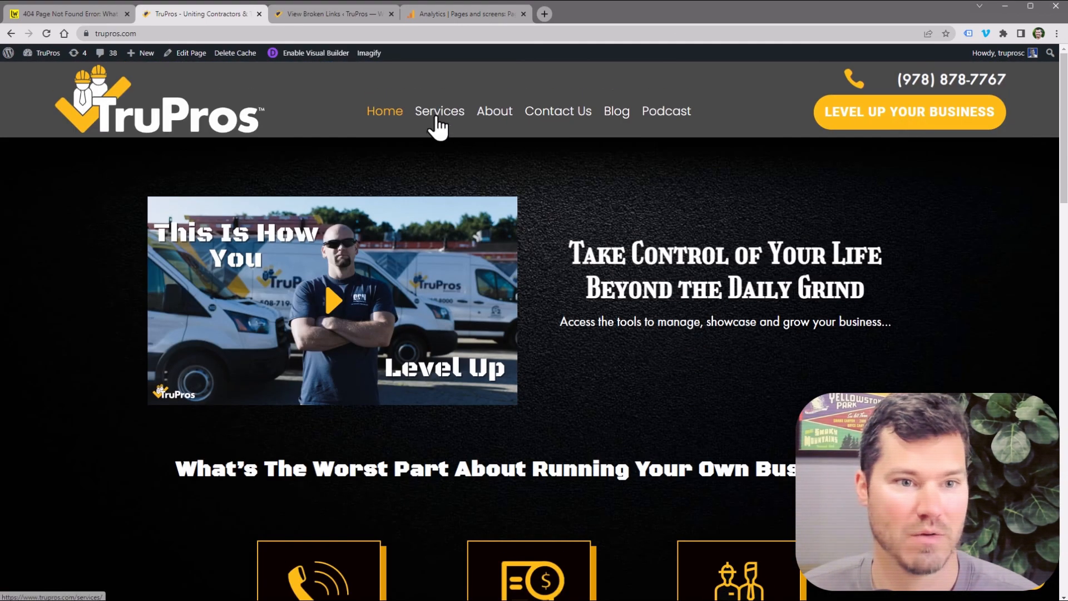
{"action": "left_click", "coordinate": [438, 112]}
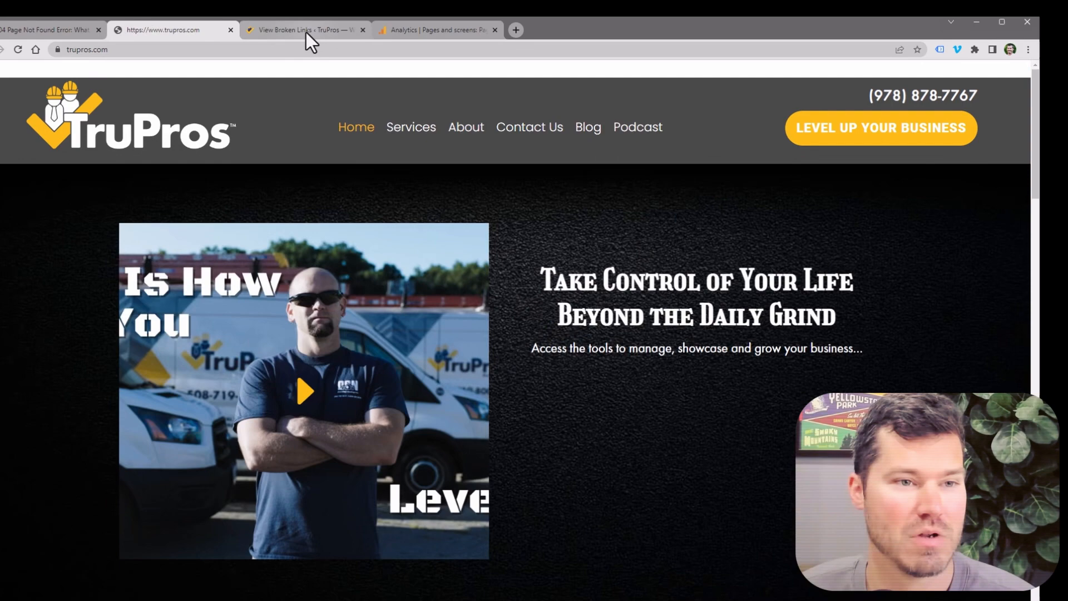
{"action": "left_click", "coordinate": [299, 29]}
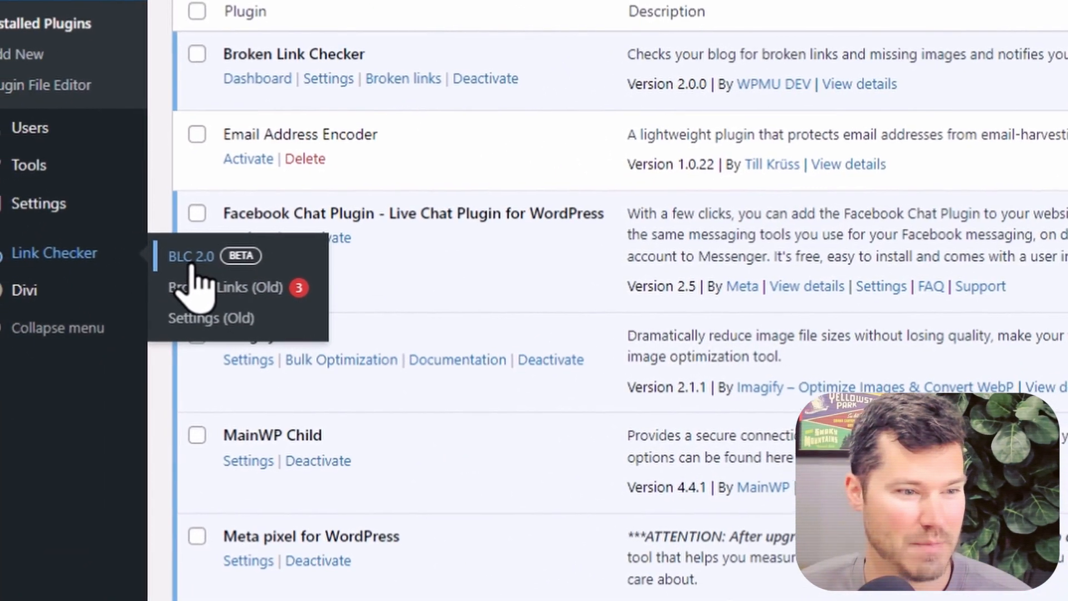
Step: Review the BLC 2.0 Broken Links (Old) report of three 404 podcast URLs, returning to Analytics
{"action": "left_click", "coordinate": [190, 256]}
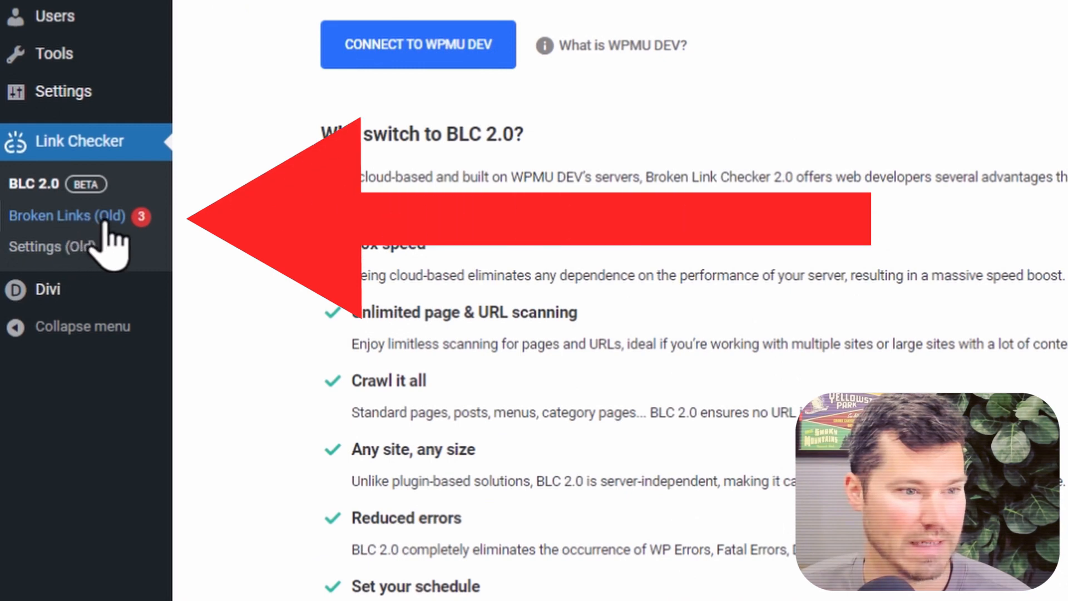
{"action": "left_click", "coordinate": [67, 216]}
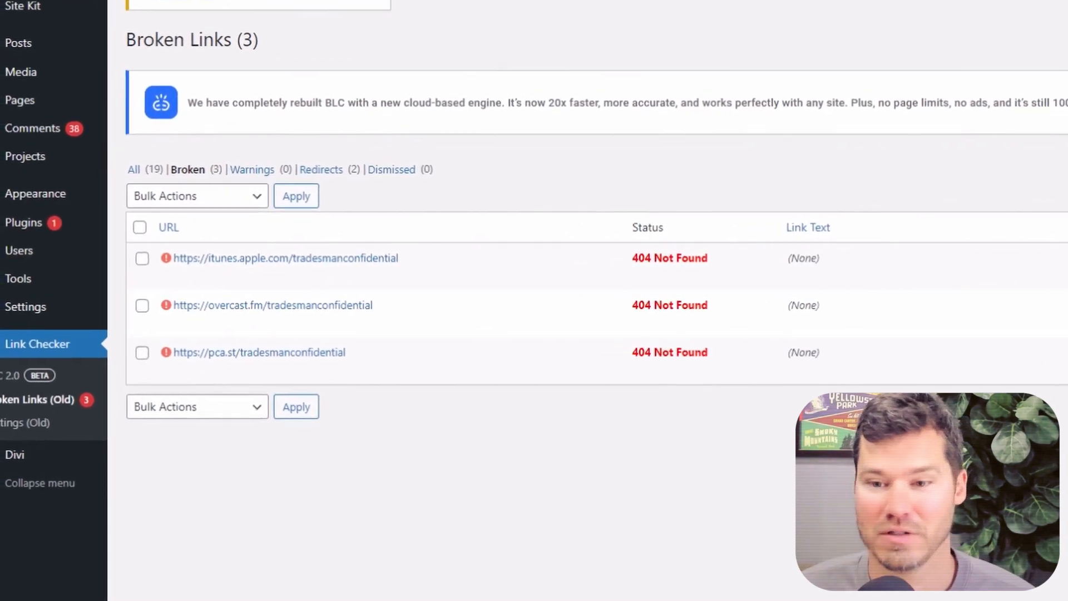
{"action": "left_click", "coordinate": [460, 13]}
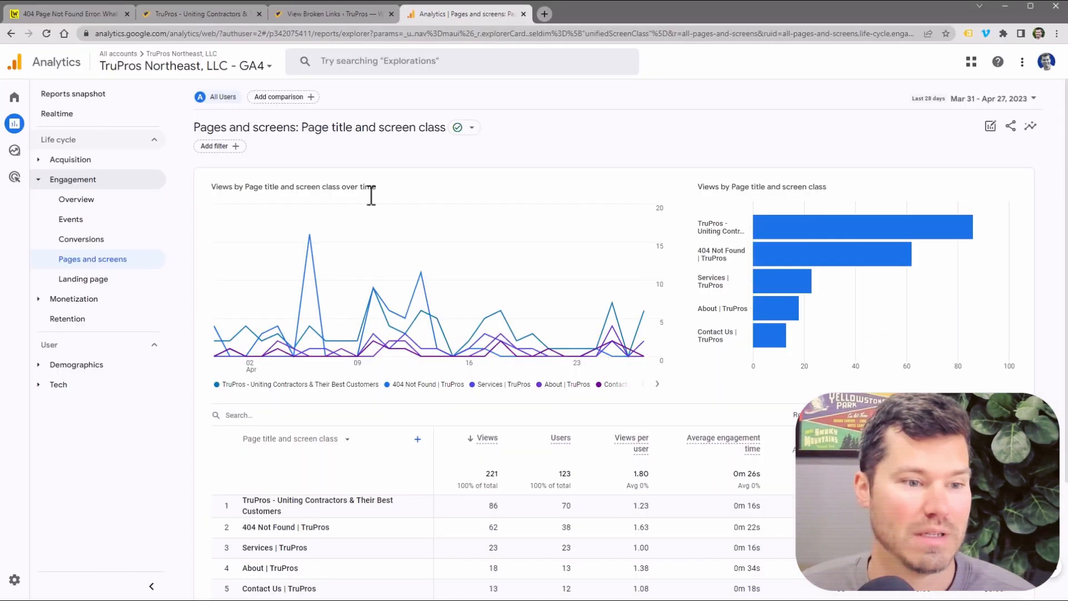
Step: Start adding a second dimension to the pages table, listing the Page / screen options
{"action": "scroll", "scroll_direction": "down", "scroll_amount": 3}
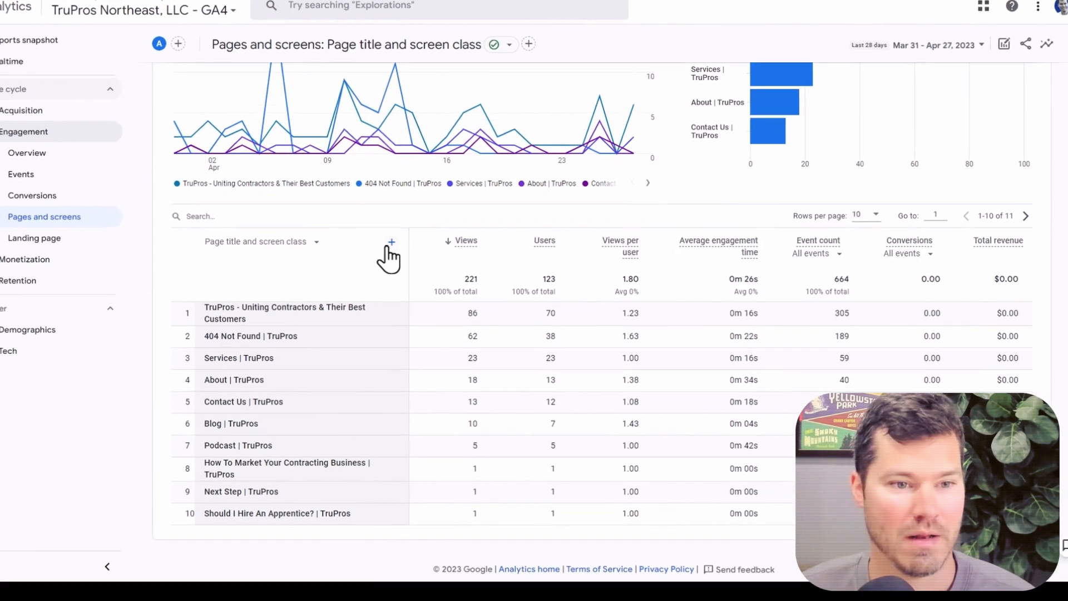
{"action": "left_click", "coordinate": [392, 243]}
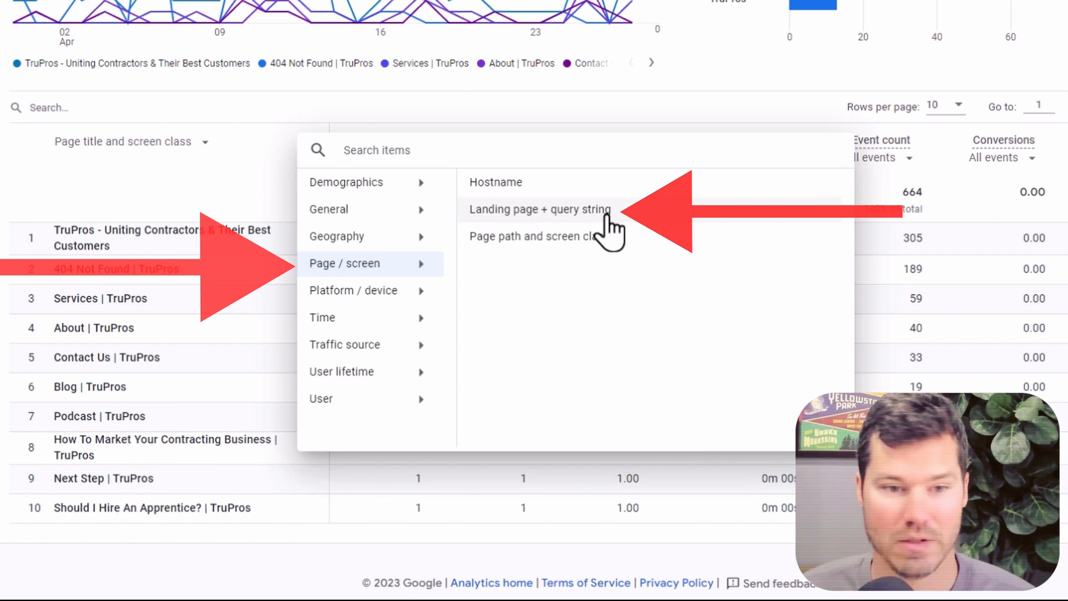
Step: Break 404 rows down by Landing page + query string, exposing the /terms and /freedom links
{"action": "left_click", "coordinate": [541, 209]}
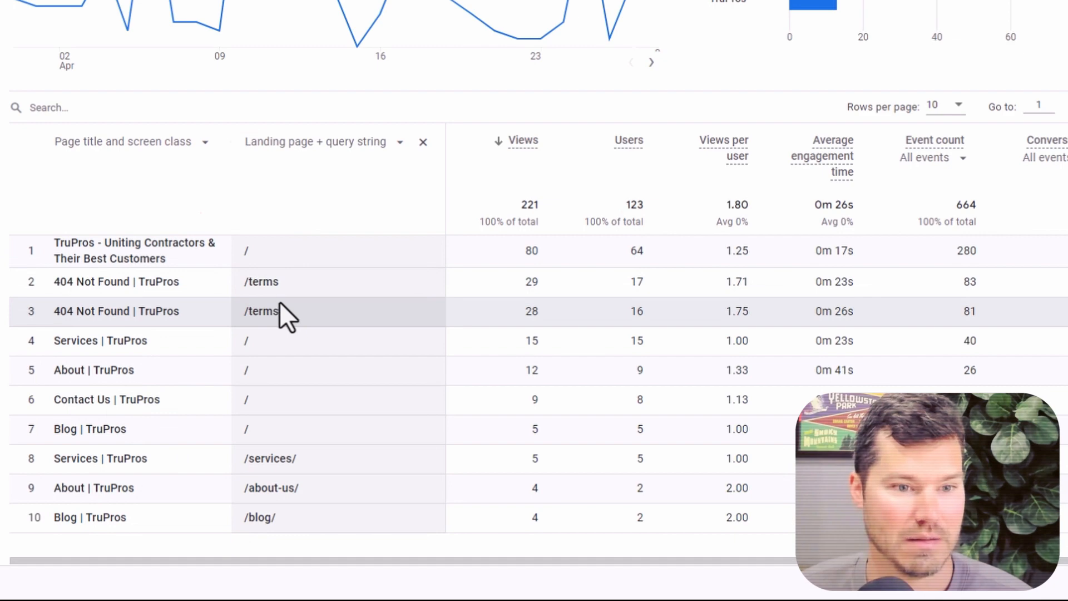
{"action": "mouse_move", "coordinate": [300, 293]}
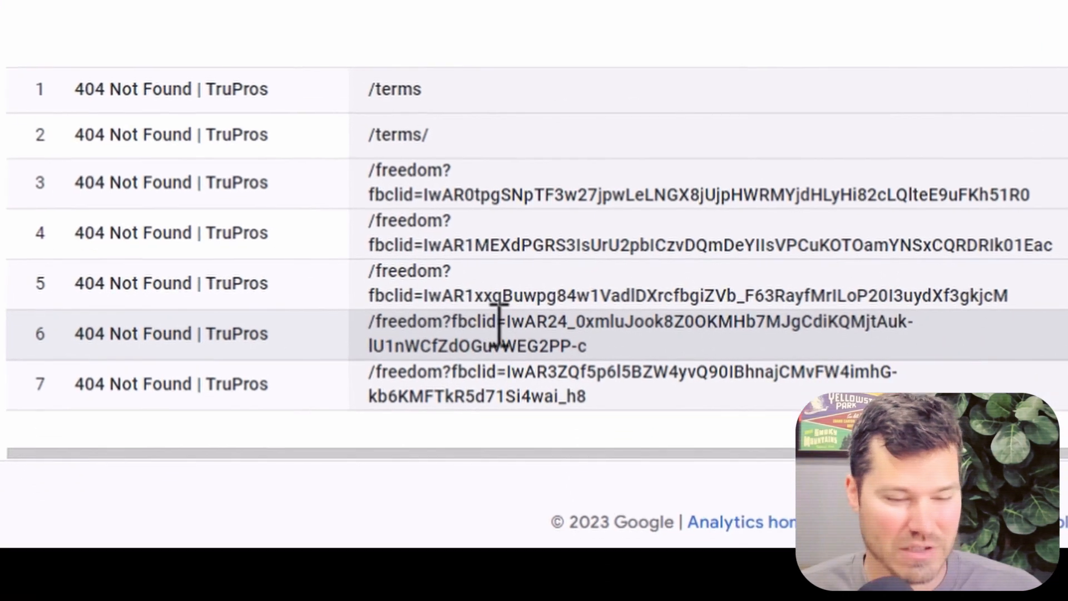
{"action": "double_click", "coordinate": [468, 295]}
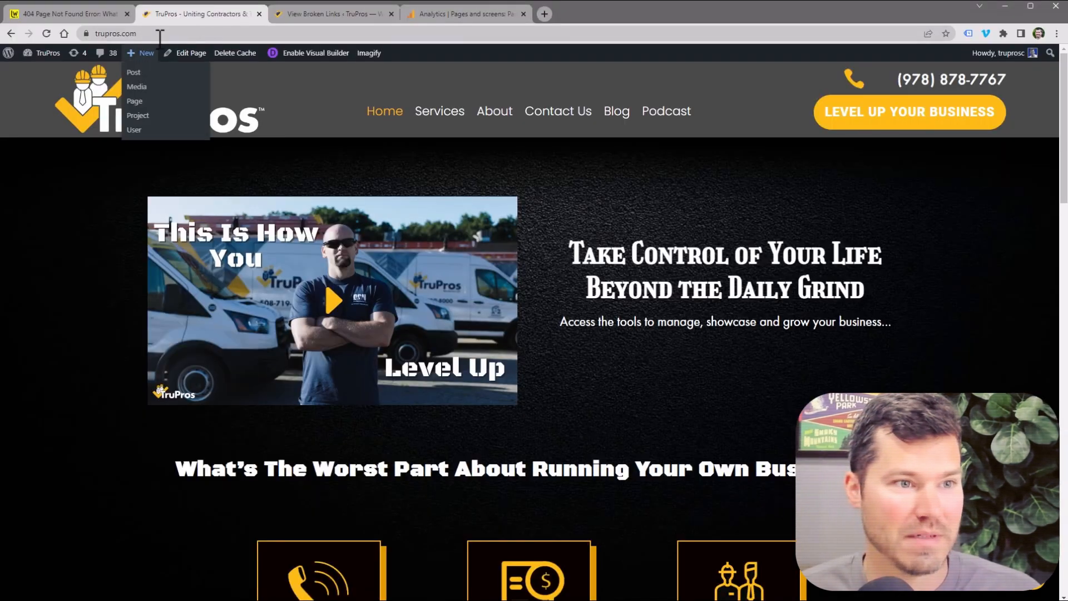
Step: Visit the TruPros terms-of-services URL to confirm the Terms of Service page loads
{"action": "left_click", "coordinate": [122, 33]}
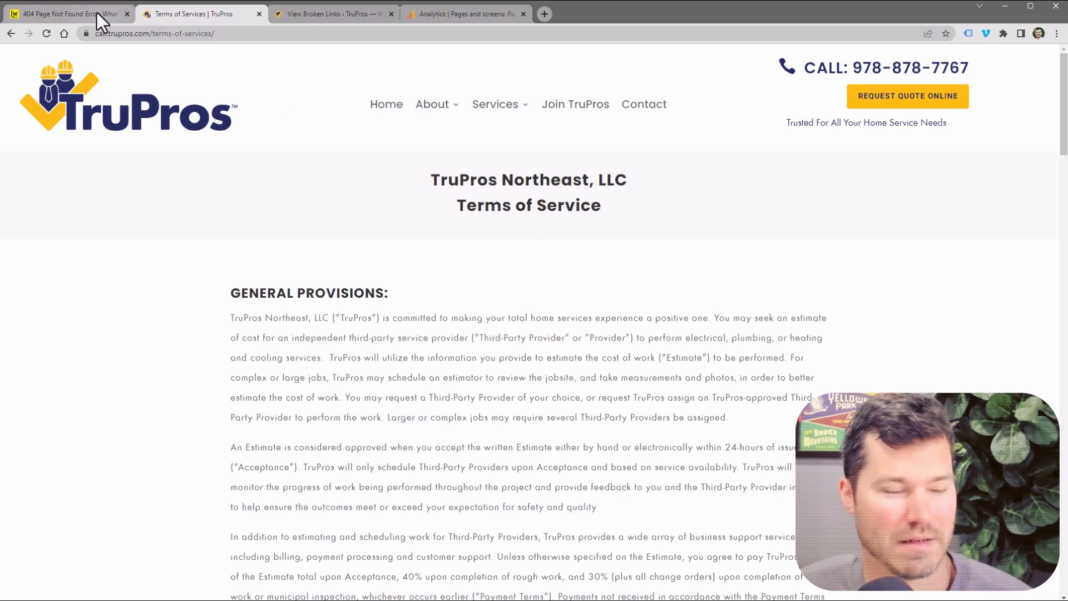
{"action": "left_click", "coordinate": [465, 15]}
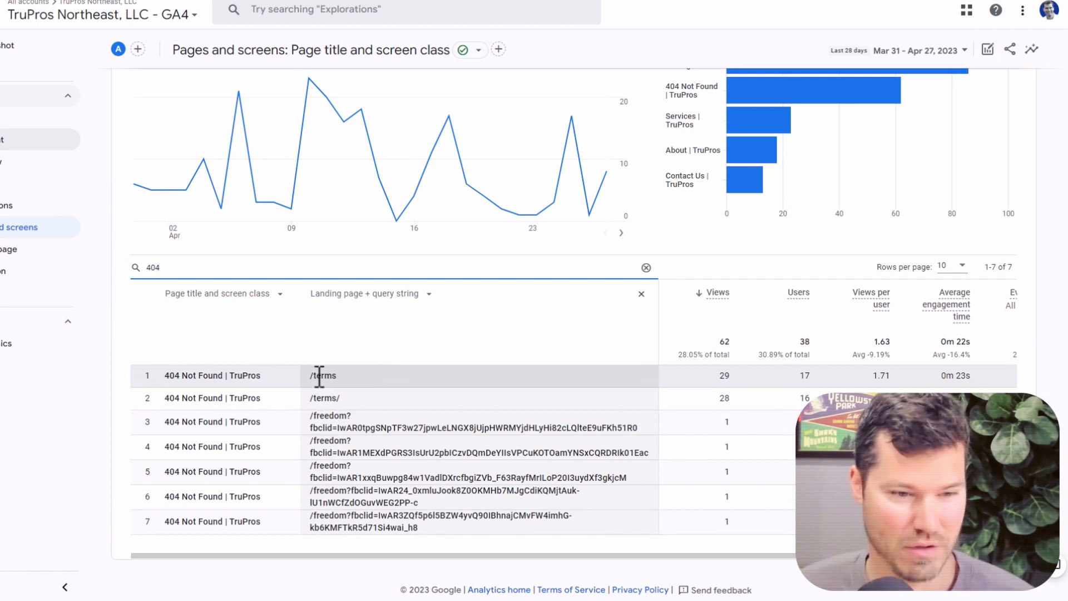
{"action": "mouse_move", "coordinate": [236, 397]}
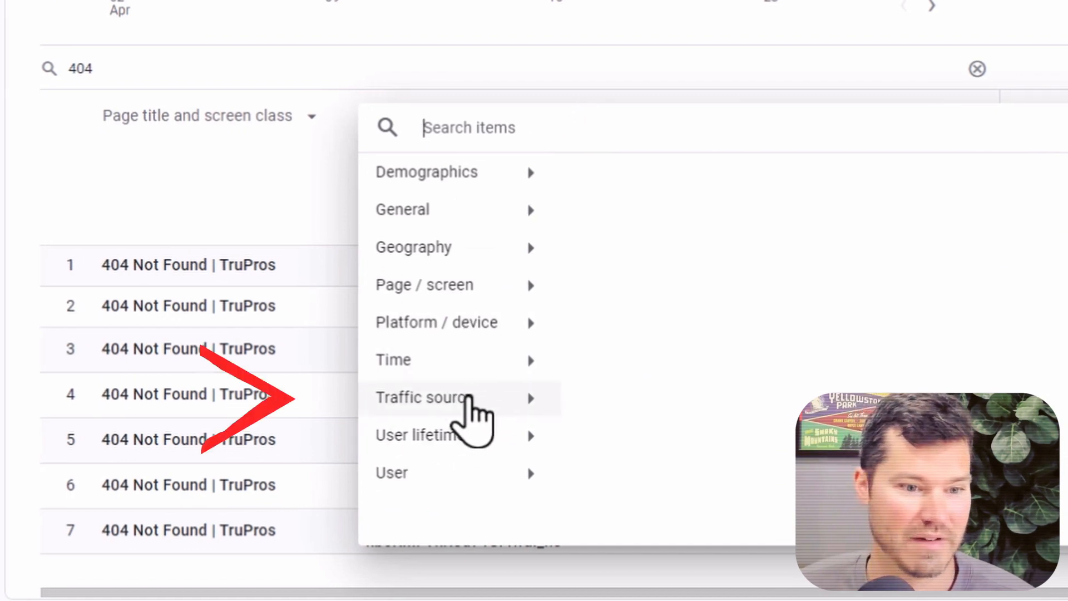
Step: Break 404 views down by Session source / medium: 56 direct, 5 facebook.com, 1 linktr.ee
{"action": "left_click", "coordinate": [421, 397]}
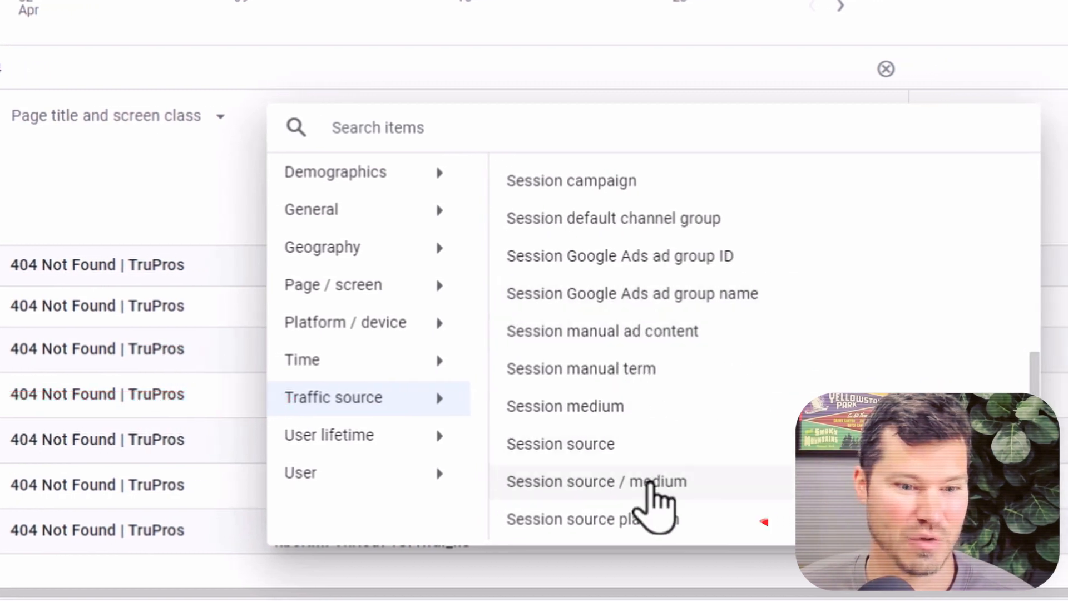
{"action": "left_click", "coordinate": [597, 481]}
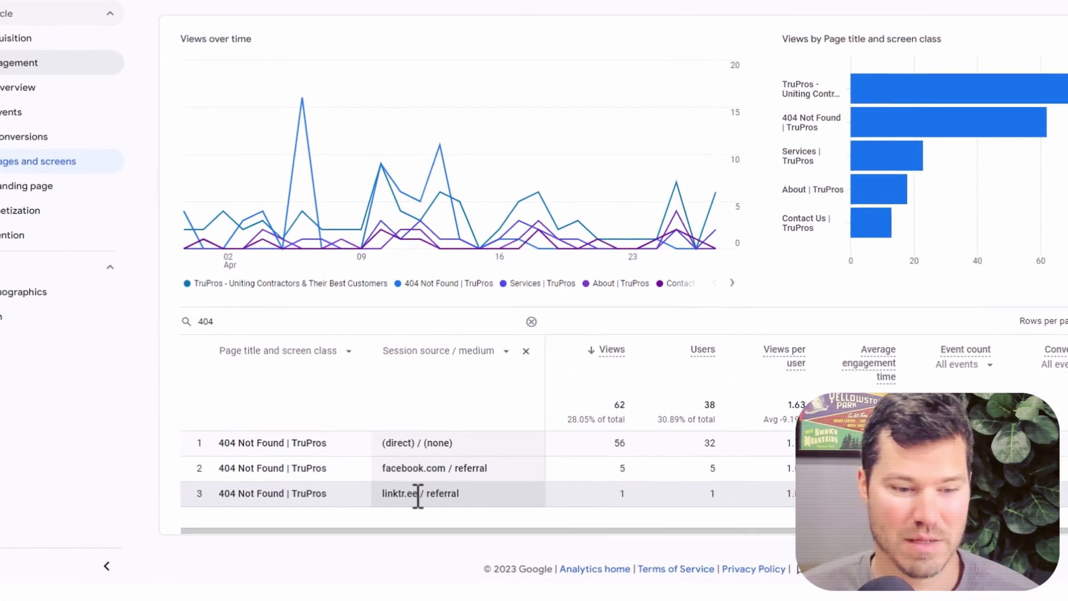
{"action": "scroll", "scroll_direction": "down", "scroll_amount": 3}
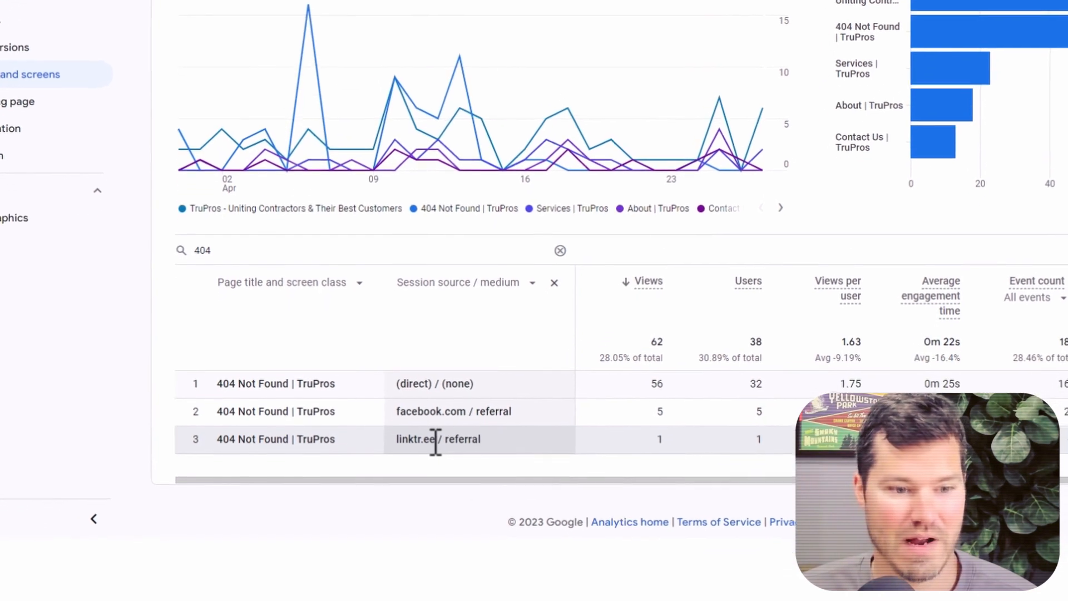
{"action": "scroll", "scroll_direction": "down", "scroll_amount": 3}
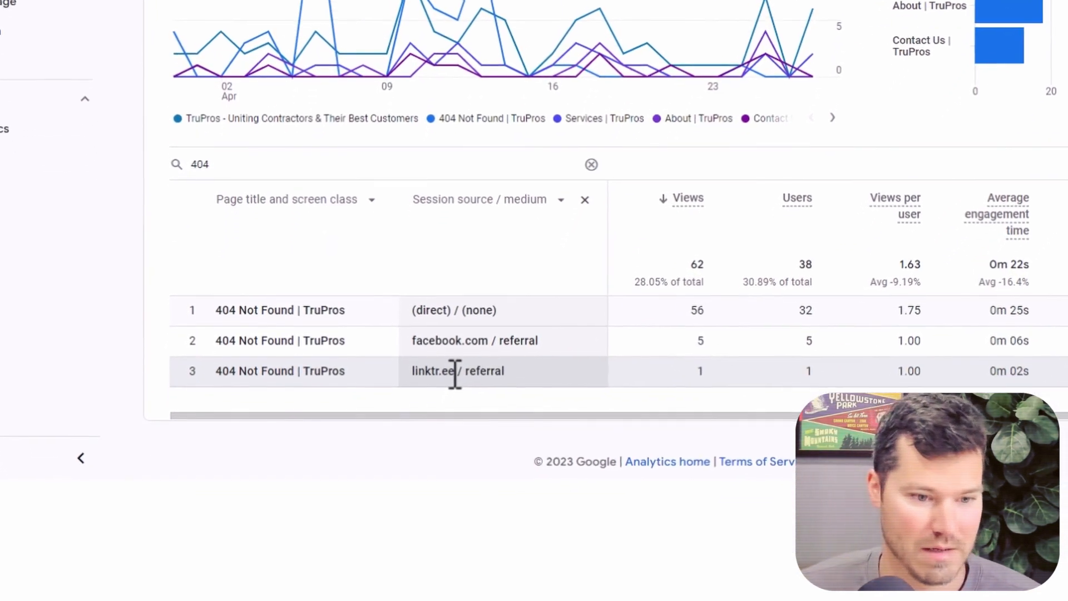
{"action": "scroll", "scroll_direction": "down", "scroll_amount": 3}
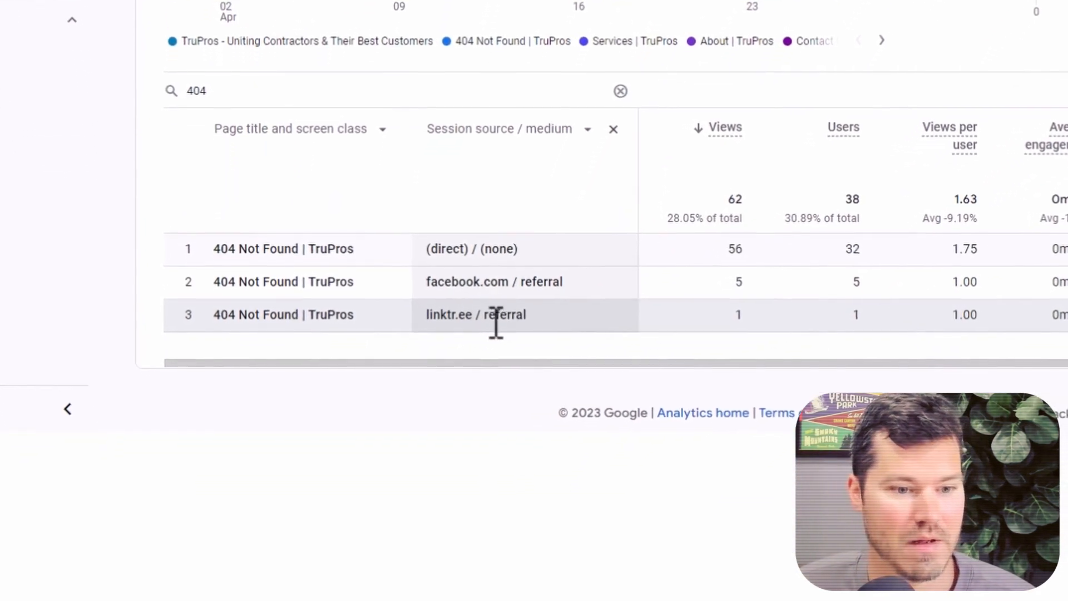
{"action": "scroll", "scroll_direction": "down", "scroll_amount": 3}
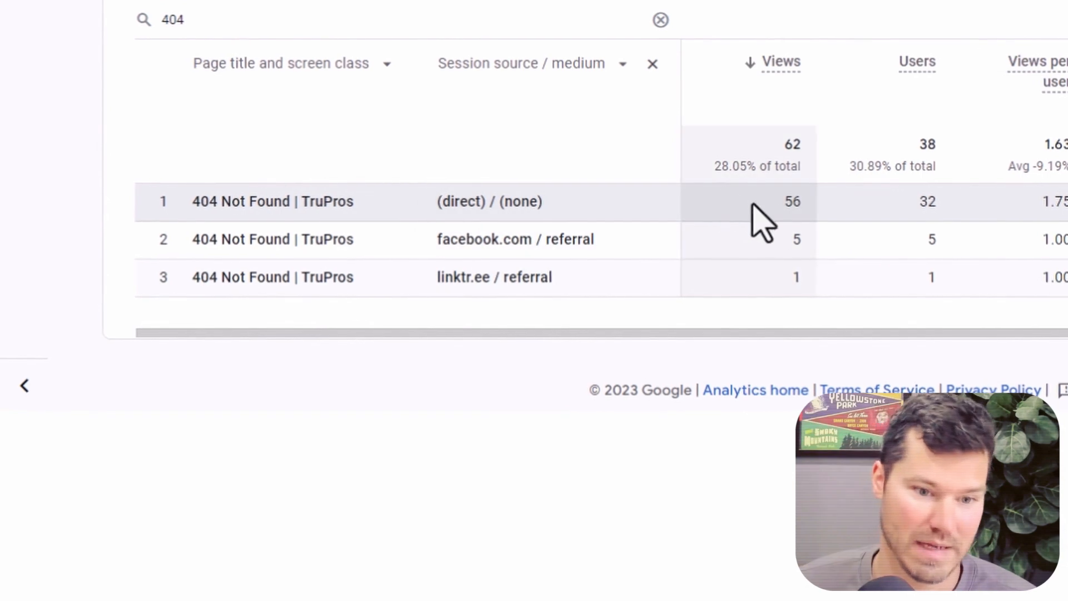
{"action": "double_click", "coordinate": [791, 203]}
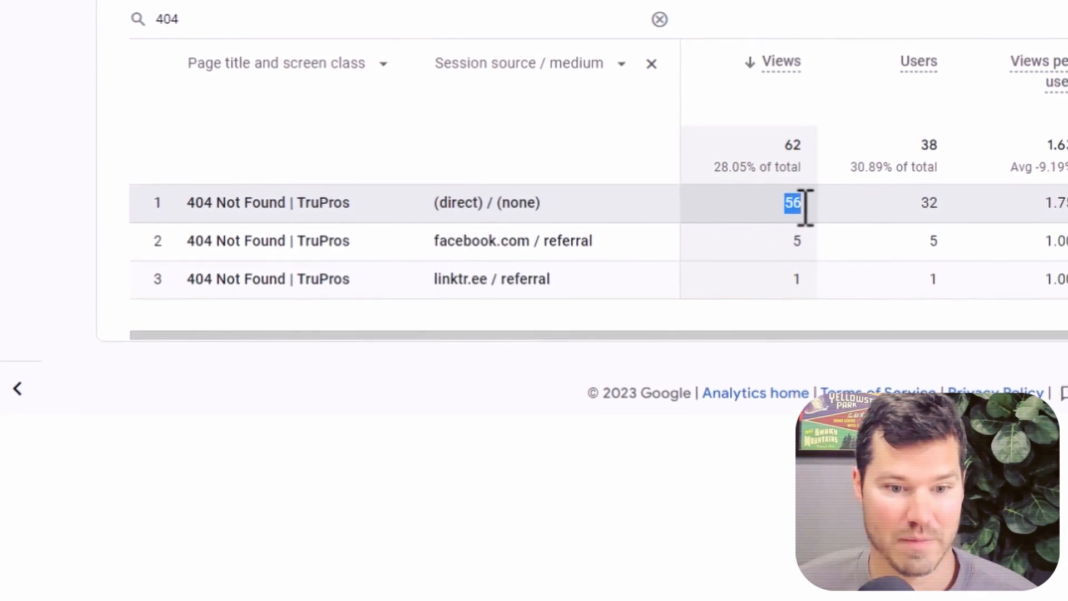